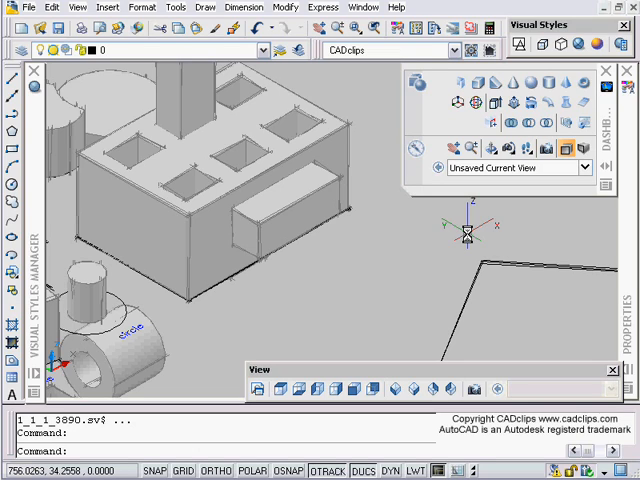
mouse_move(548, 148)
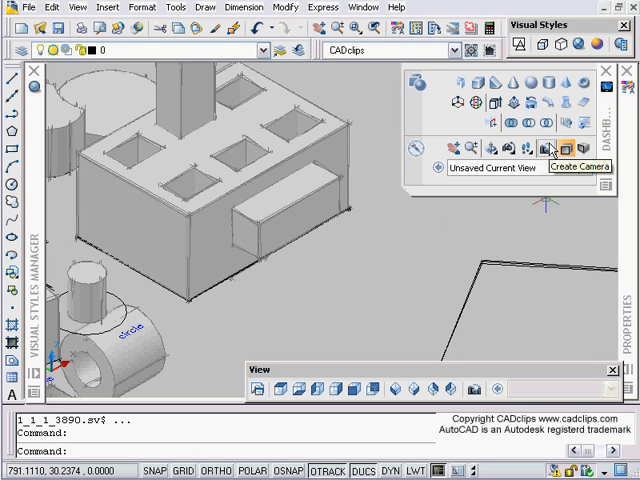
mouse_move(460, 102)
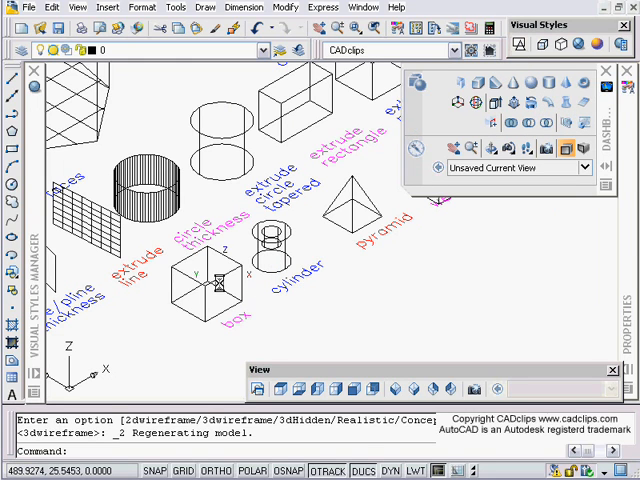
Step: Select a solid by its grip and move it 10 units along the X axis
click(210, 290)
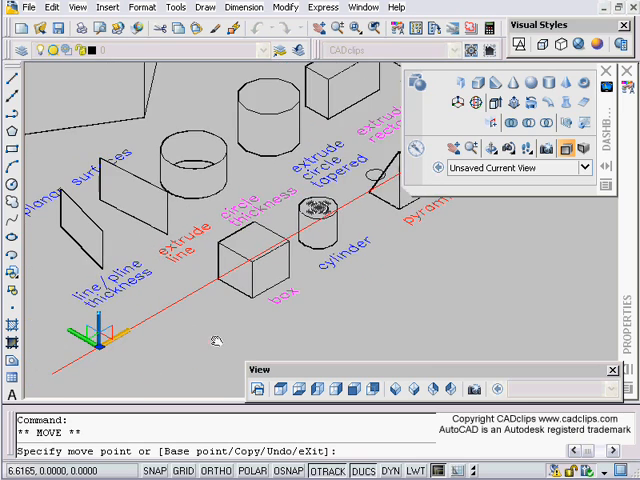
key(Escape)
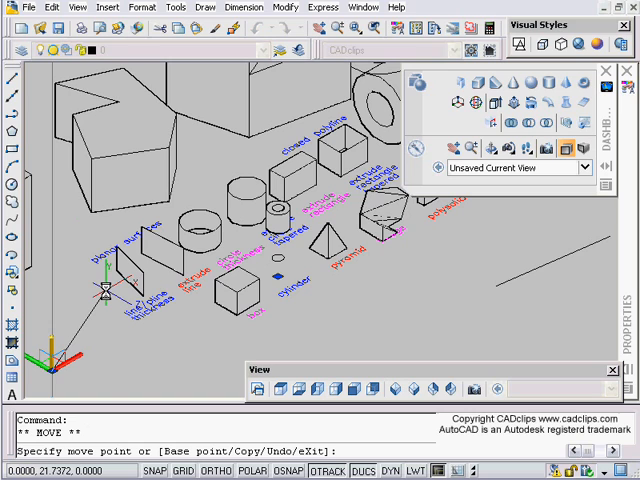
text(10)
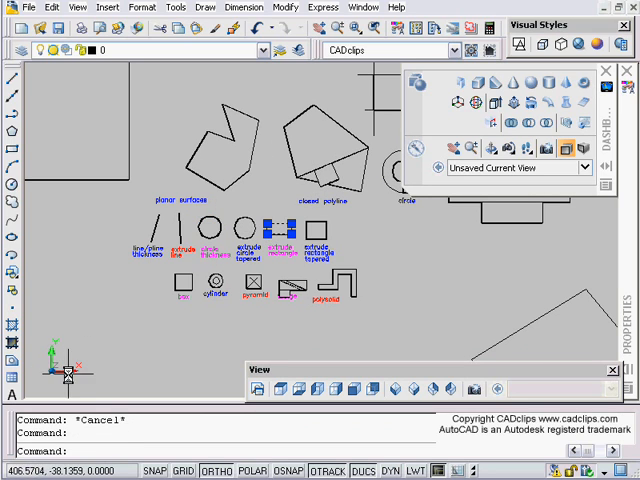
mouse_move(572, 44)
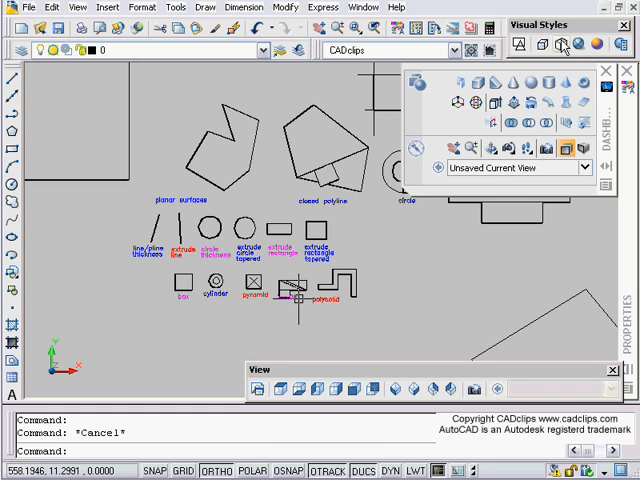
Step: Switch back to the SE Isometric view so the solids appear shaded in 3D
click(578, 44)
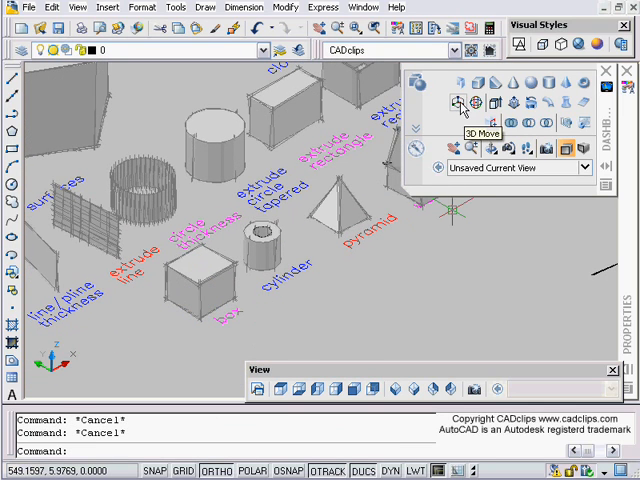
Step: Start the 3D Move tool to reposition a sample solid
click(460, 104)
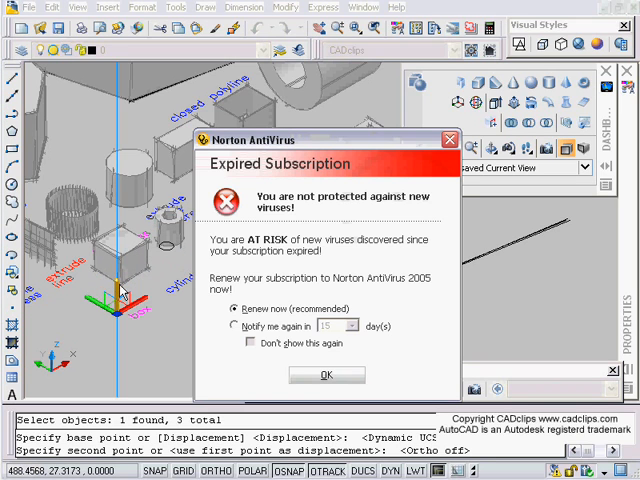
Step: Dismiss the Norton AntiVirus expired-subscription warning with OK
click(328, 374)
text(u)
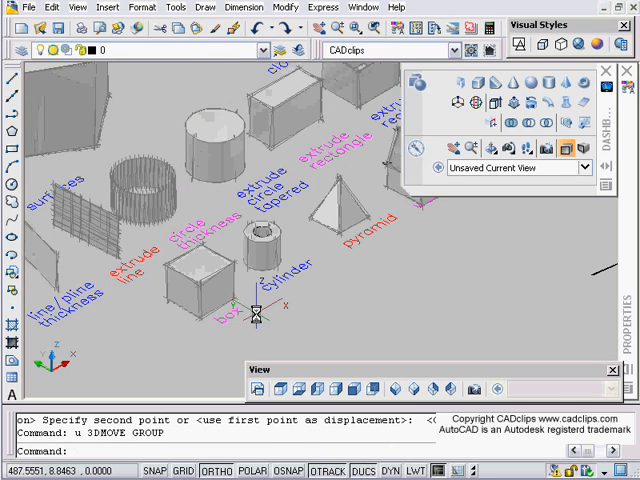
Step: Slide the box on the building's front wall along one gizmo axis up against the block
click(460, 104)
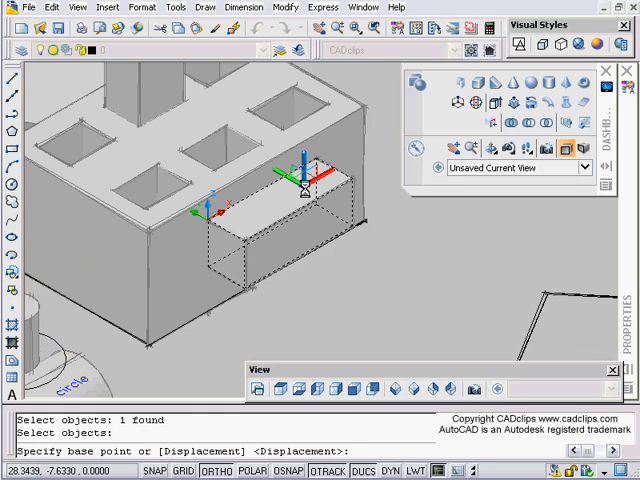
drag(300, 188, 178, 218)
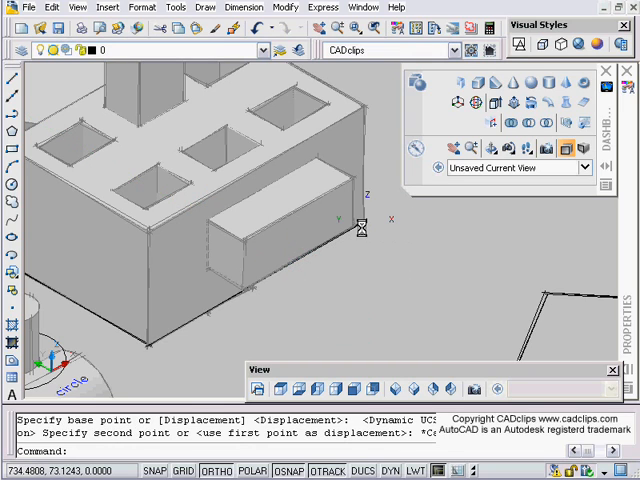
click(458, 104)
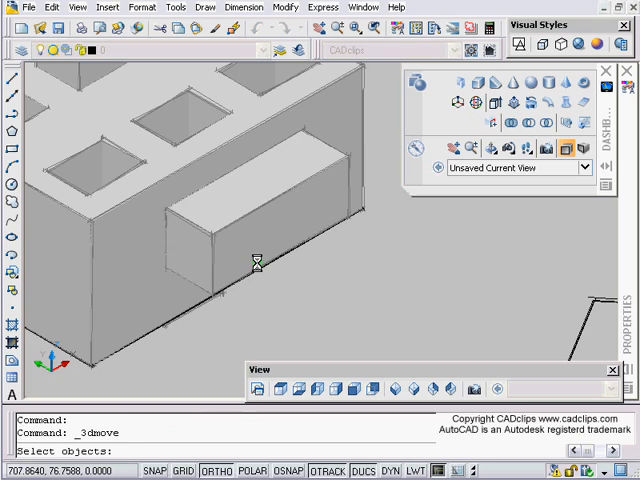
Step: Select the small block on the building for another 3D move
click(258, 258)
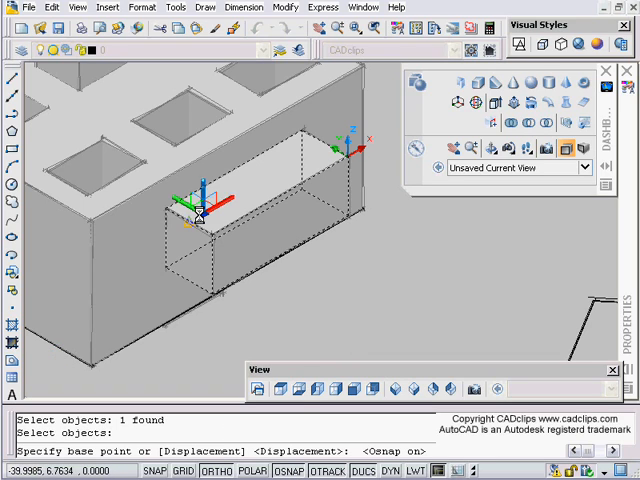
mouse_move(144, 152)
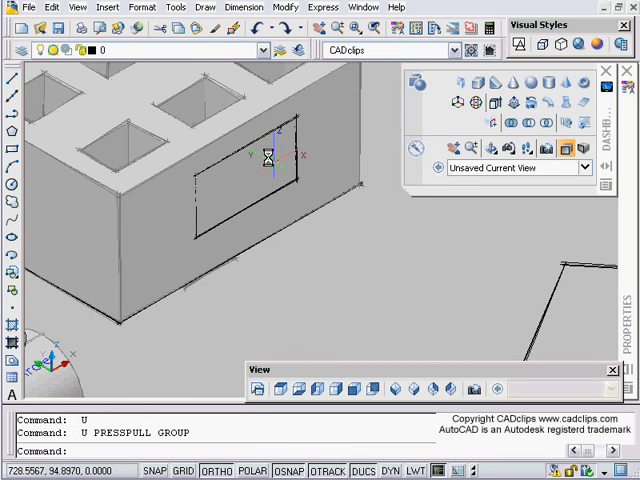
Step: Undo the rectangle outline and pick the two base corners of a BOX solid on the side face
key(ctrl+z)
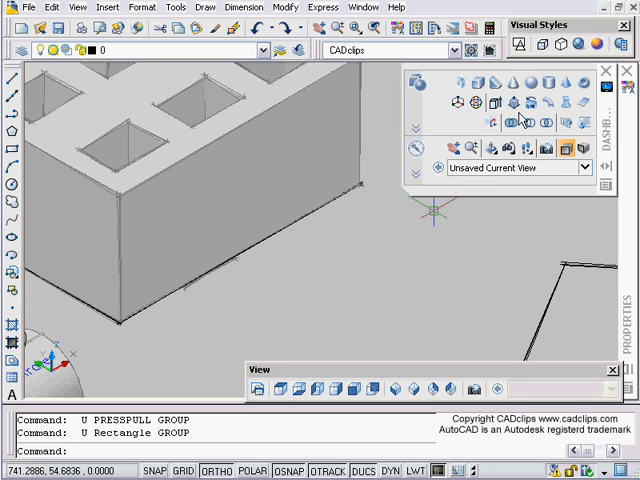
click(480, 84)
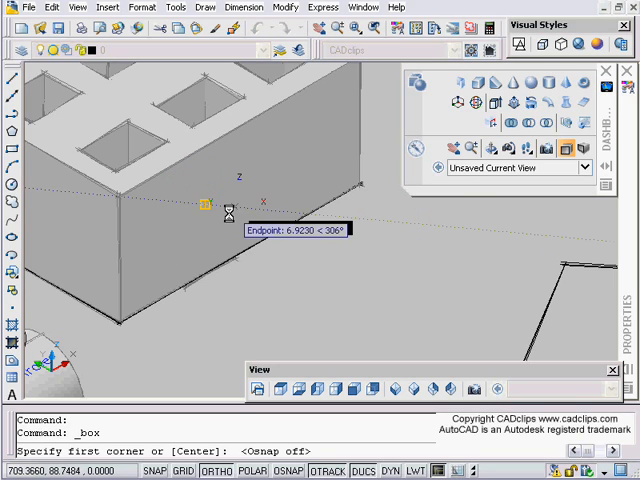
click(230, 204)
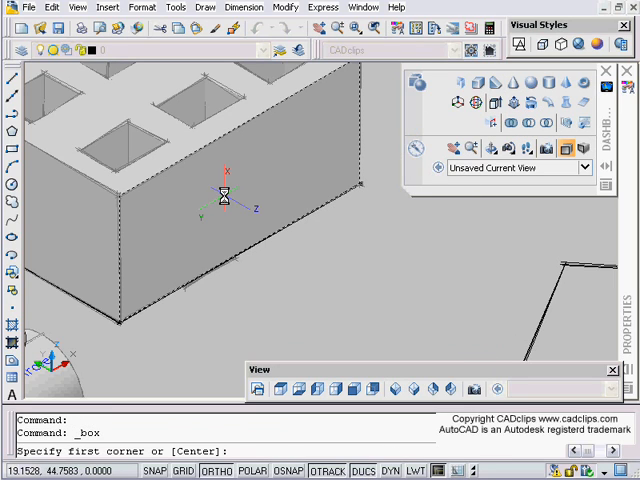
click(228, 196)
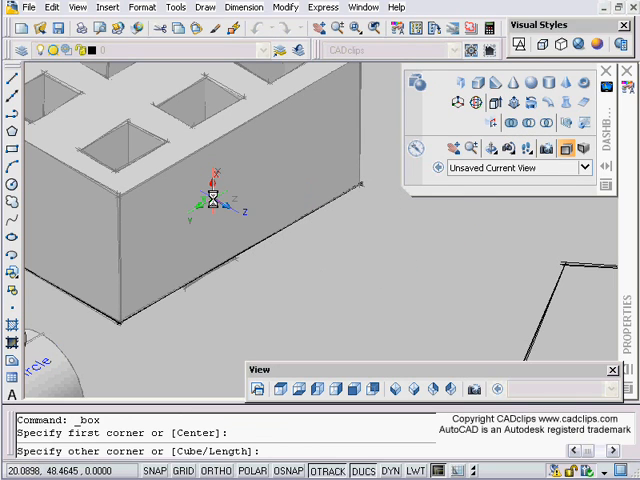
click(308, 200)
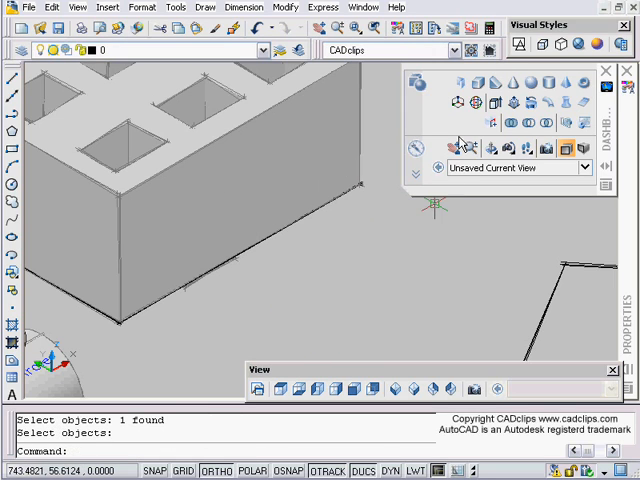
mouse_move(476, 104)
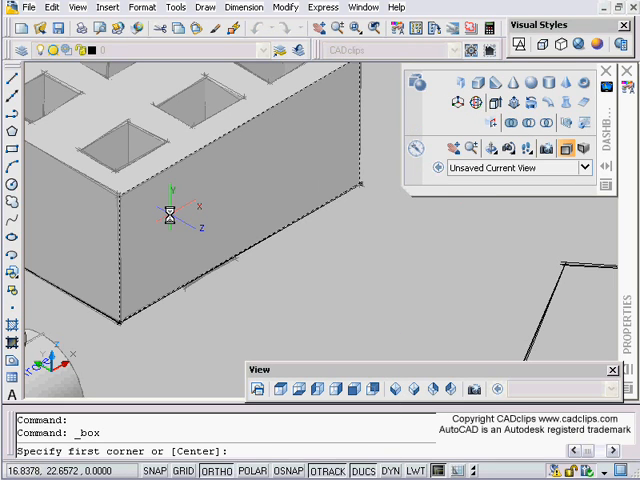
mouse_move(256, 156)
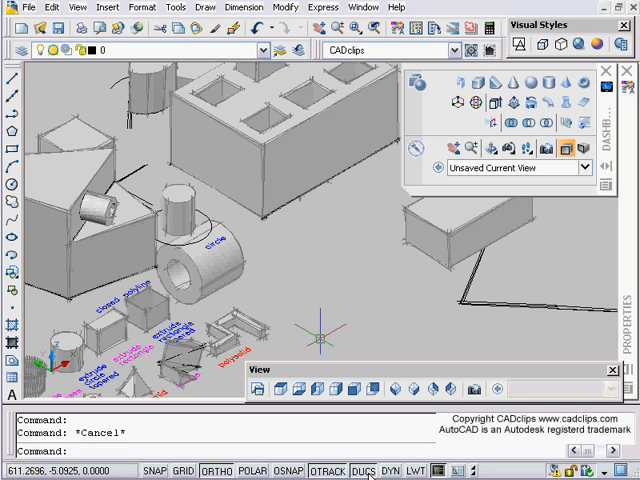
mouse_move(456, 104)
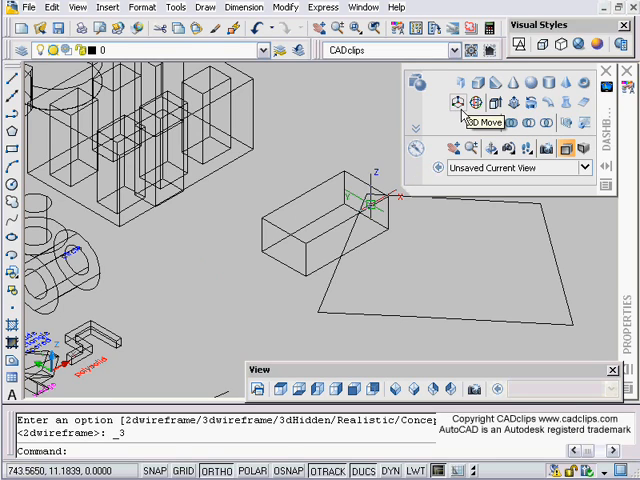
mouse_move(476, 102)
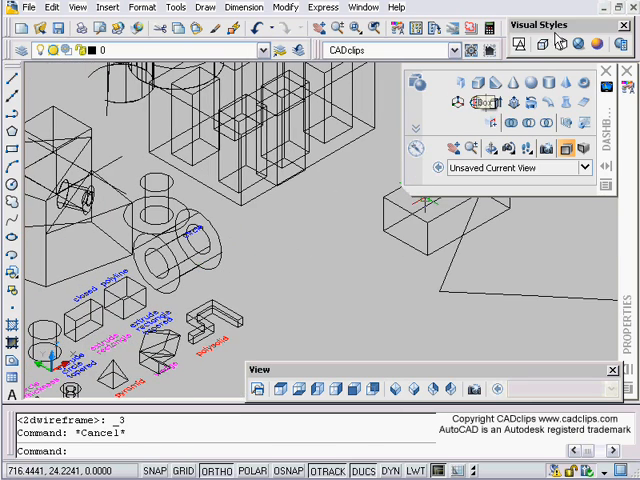
Step: Apply the Conceptual visual style so the solids display shaded
click(596, 44)
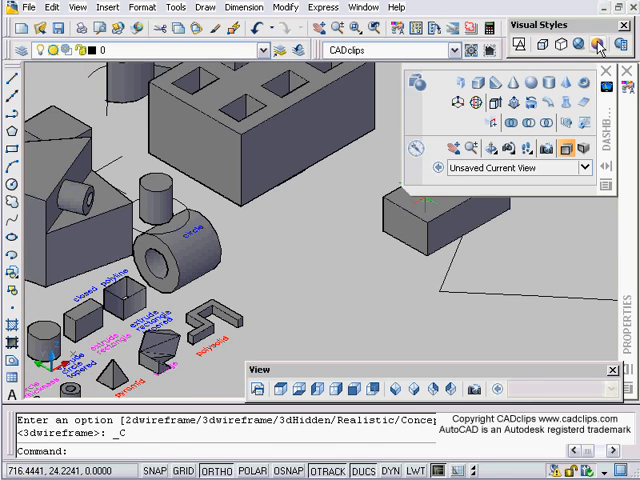